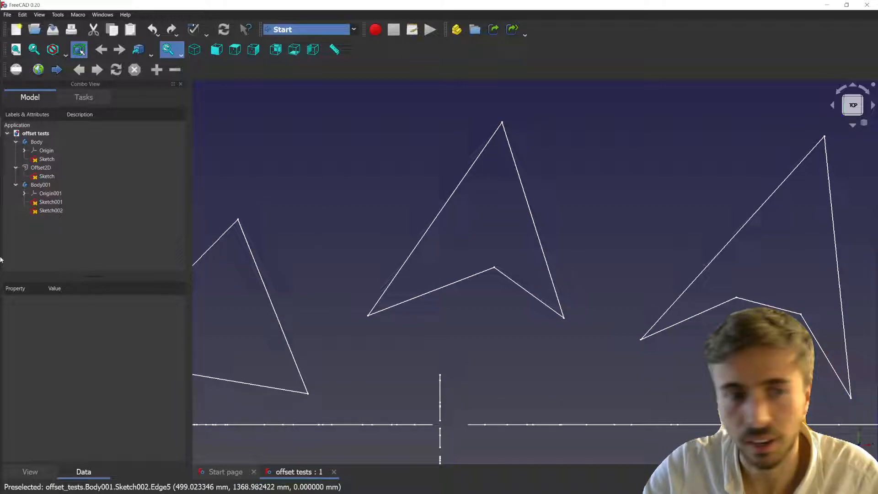
Enter Sketch002 for editing and select the triangle's edges as offset geometry.
click(51, 211)
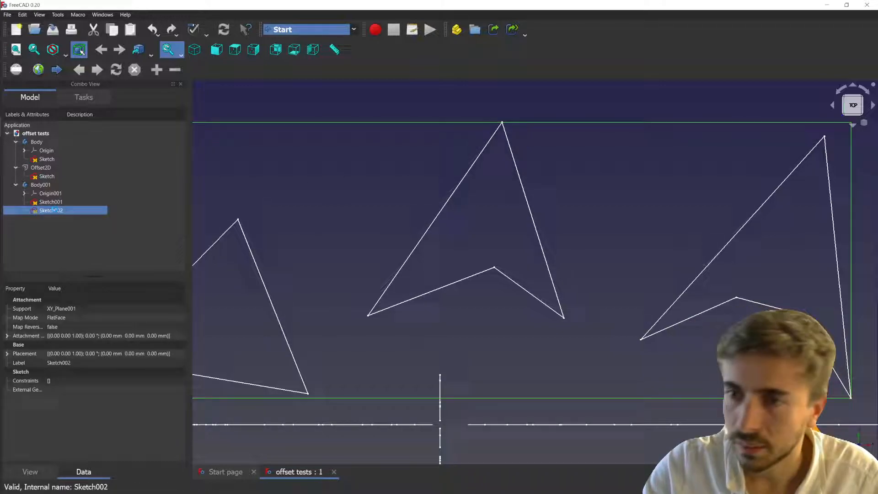
double_click(51, 211)
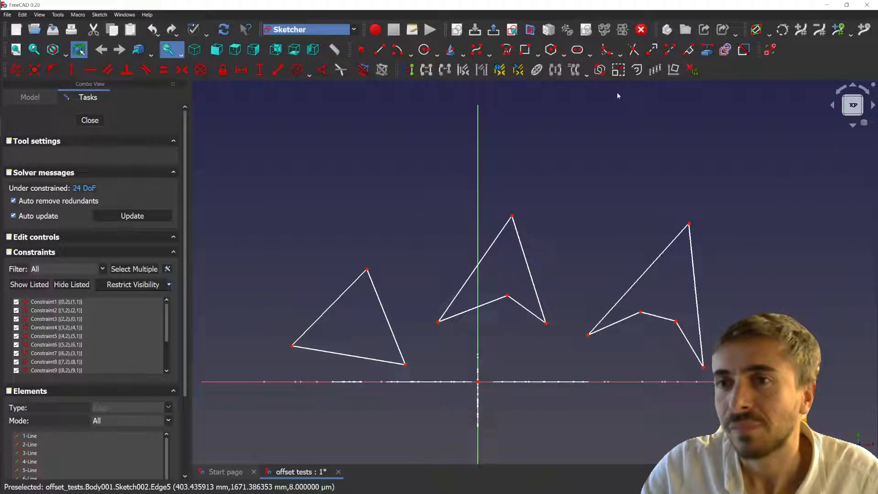
click(637, 70)
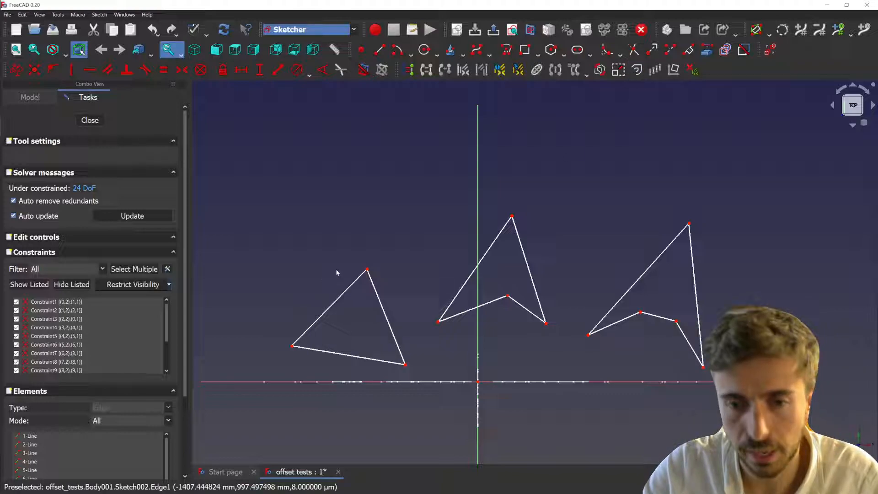
mouse_move(328, 294)
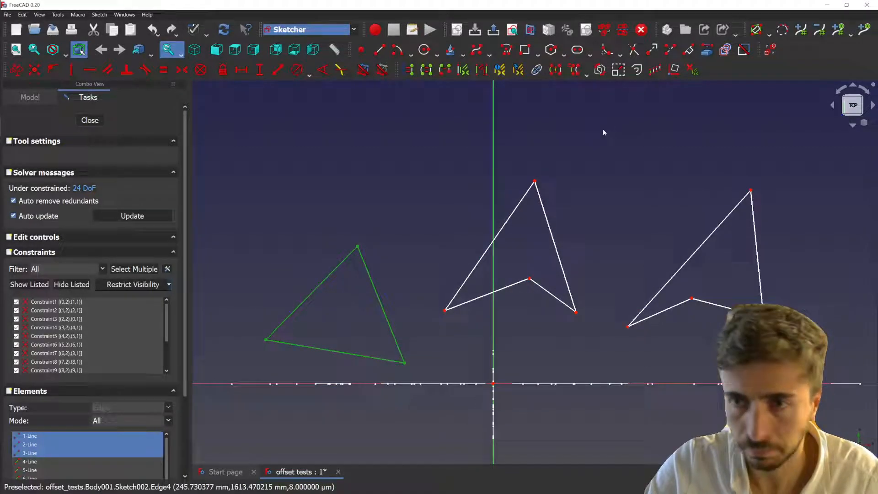
Offset the triangle with kept originals, Arc joins and an offset-length constraint.
click(636, 70)
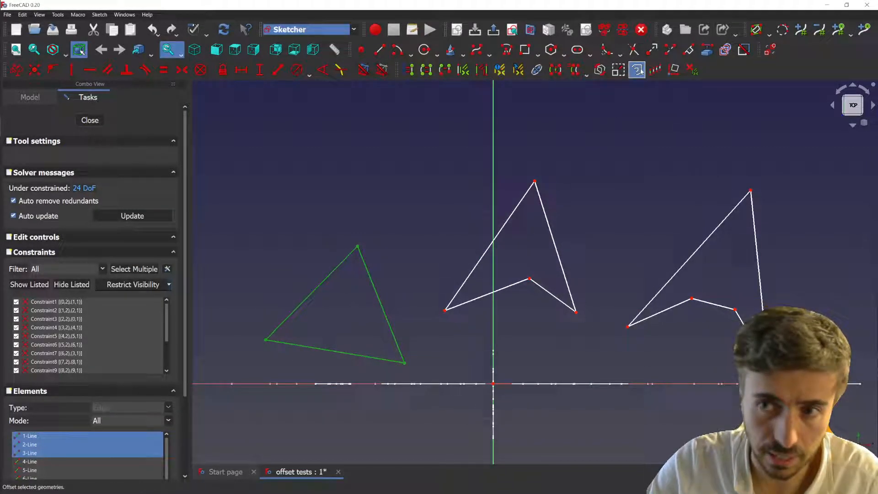
mouse_move(637, 70)
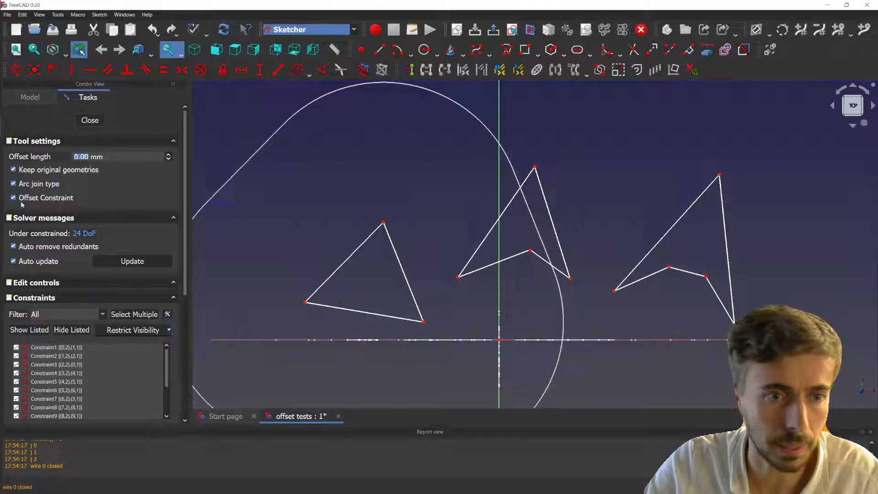
mouse_move(728, 313)
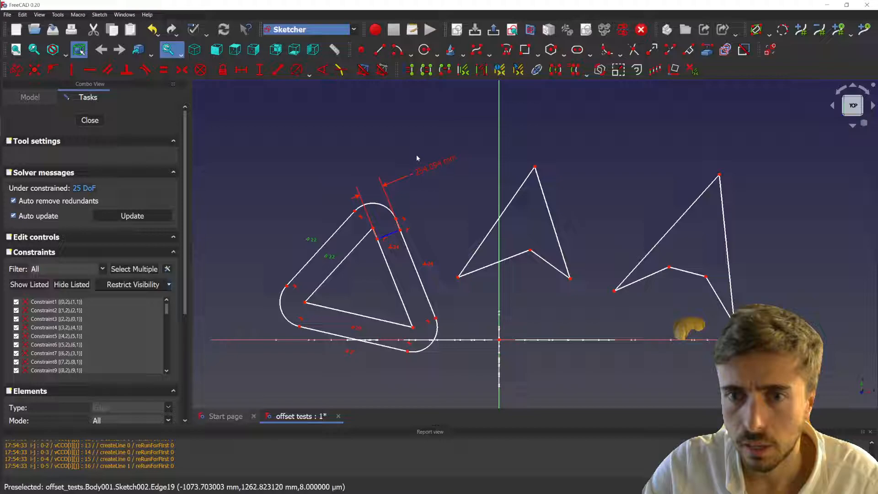
Dismiss the offset-length prompt and undo the triangle's rounded offset outline.
click(396, 232)
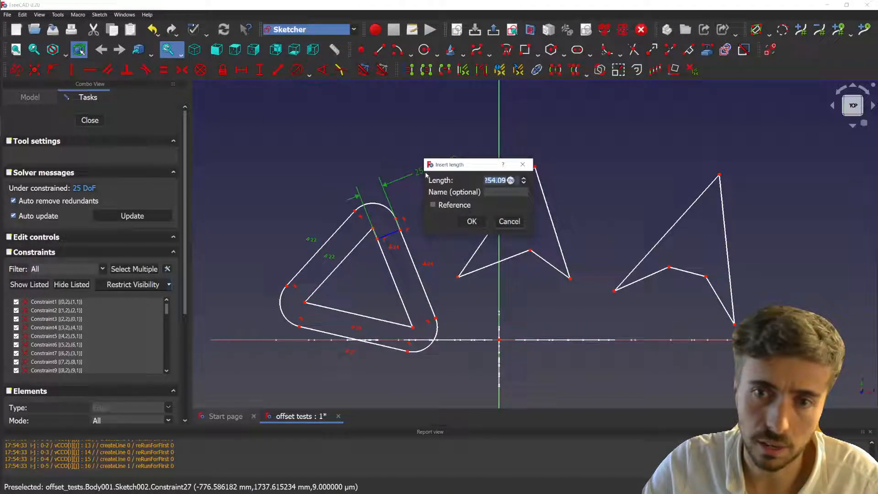
click(472, 222)
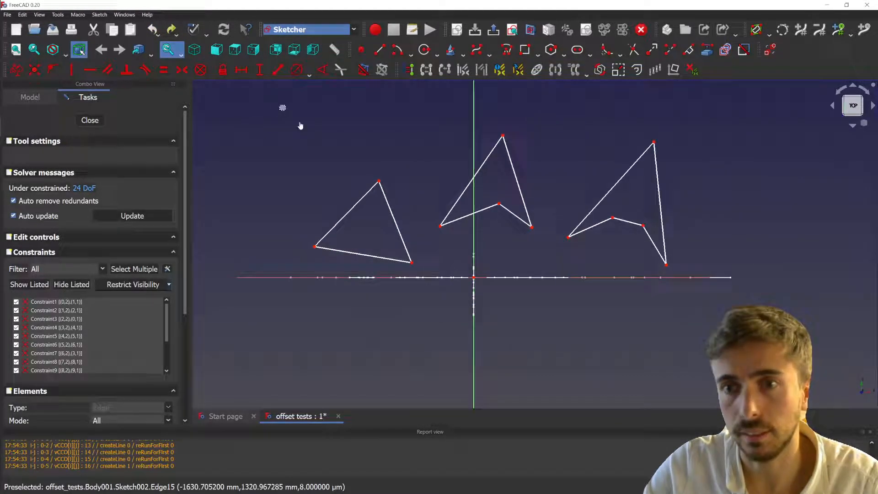
Offset the triangle and arrowhead together, then reduce the offset length so outlines hug both shapes.
click(618, 68)
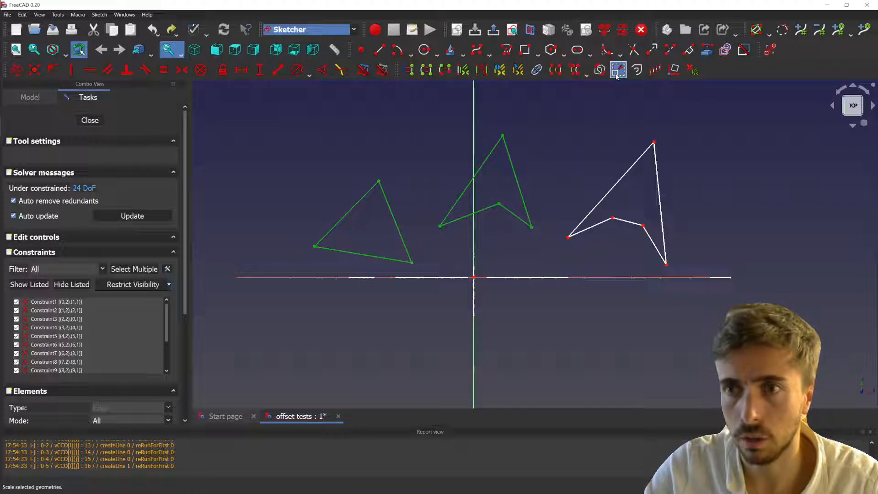
mouse_move(636, 68)
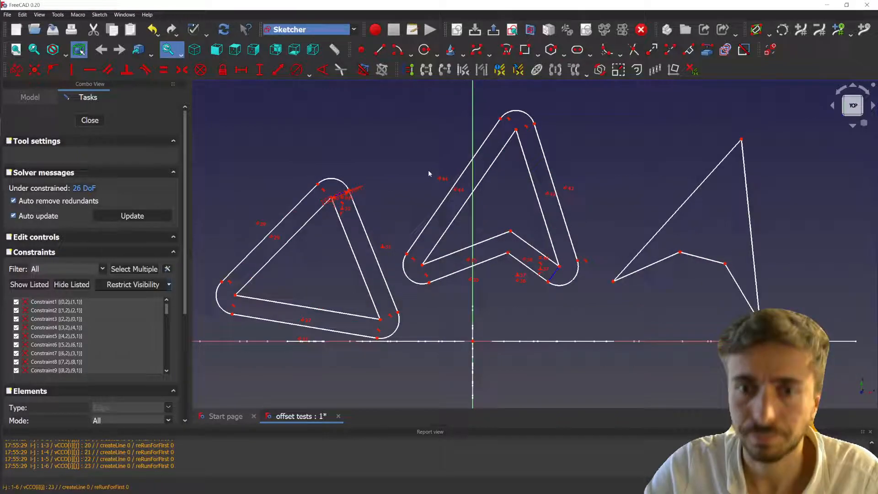
mouse_move(350, 194)
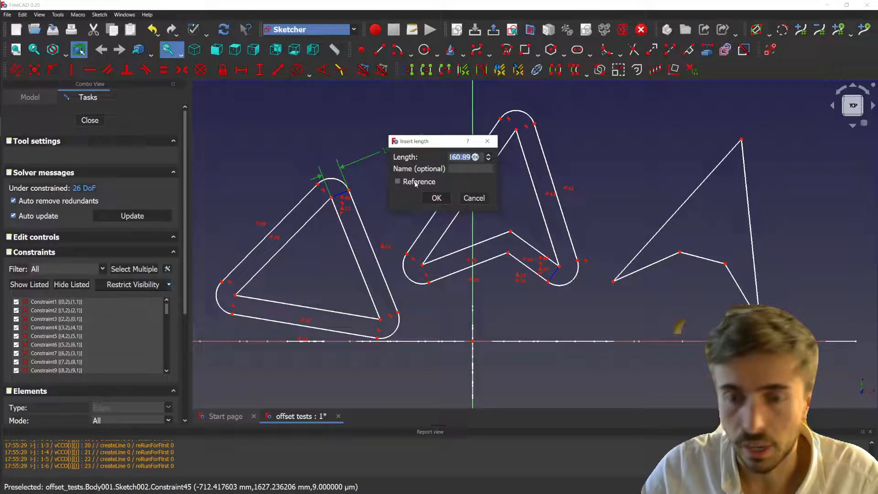
click(436, 197)
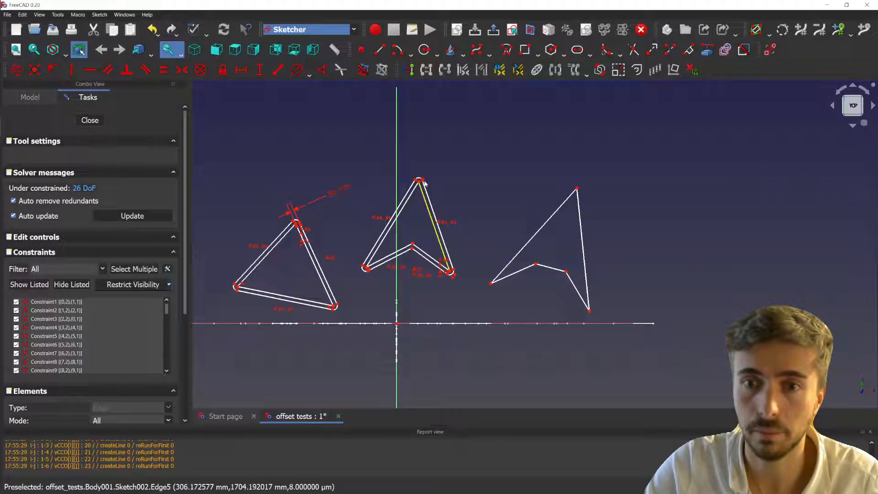
Box-select the right-hand arrow profile's edges as the next offset geometry.
drag(420, 179, 370, 128)
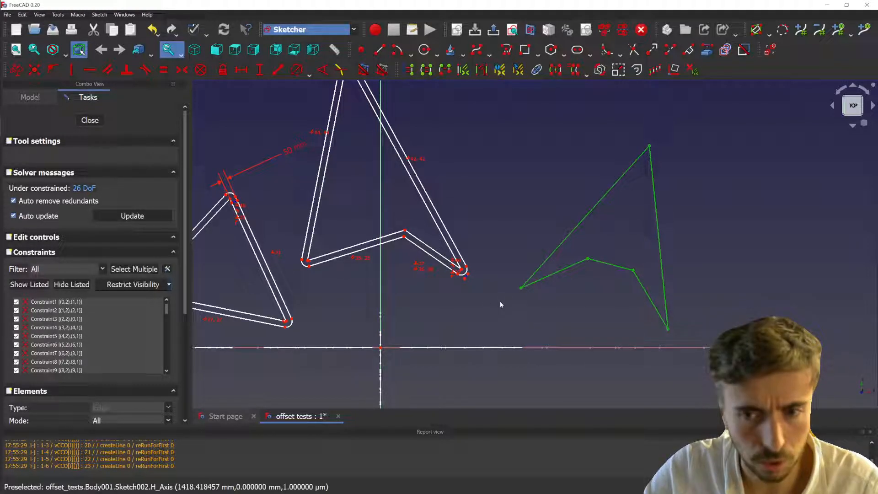
mouse_move(486, 263)
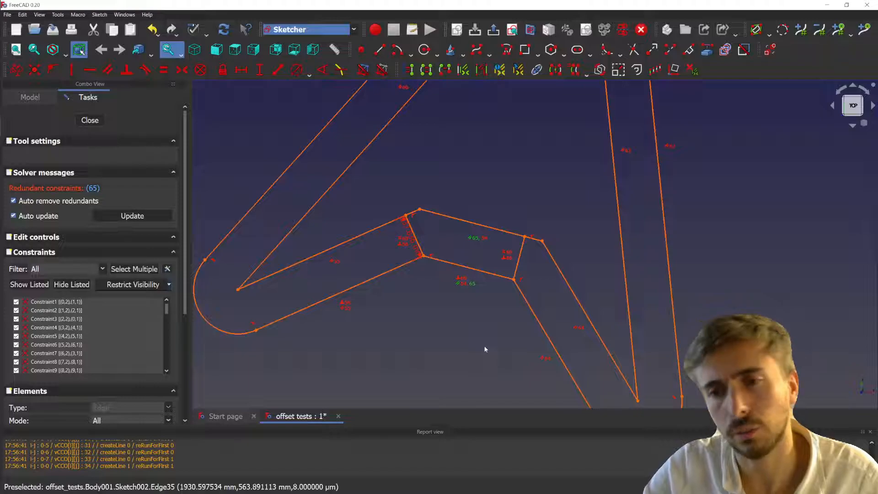
mouse_move(448, 315)
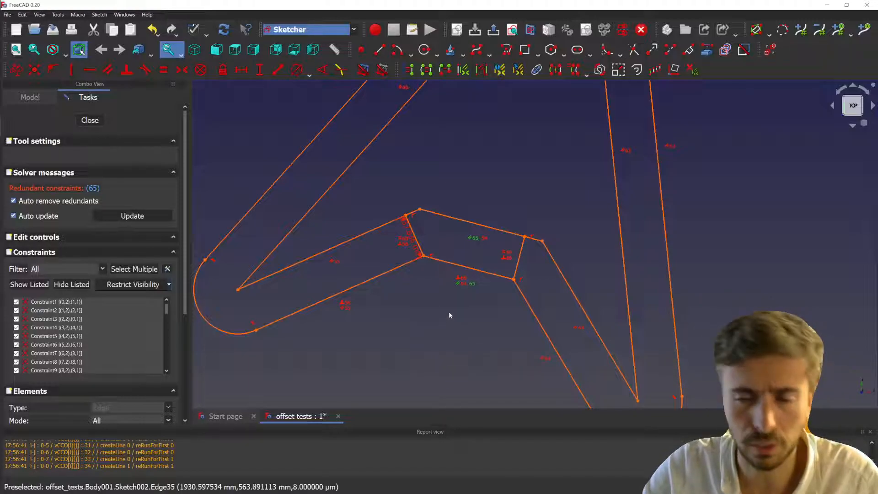
mouse_move(448, 316)
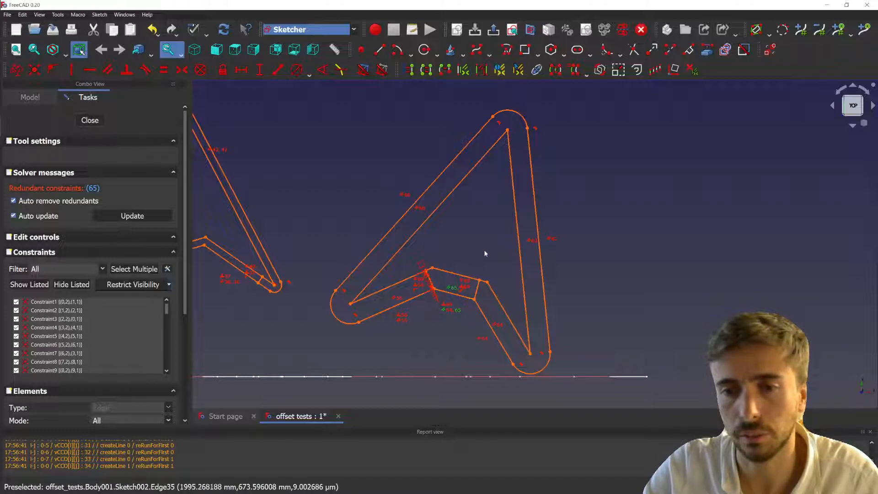
mouse_move(480, 255)
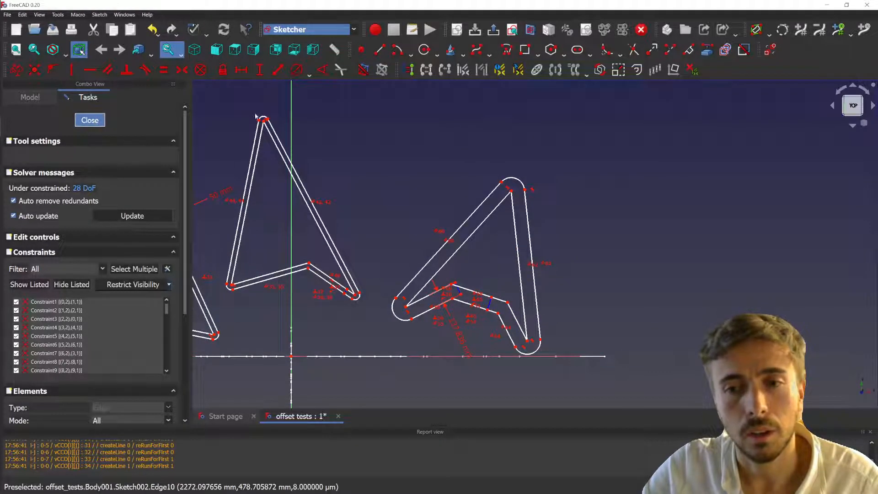
Close Sketch002 with its three offset profiles and enter Sketch001 for editing.
click(88, 120)
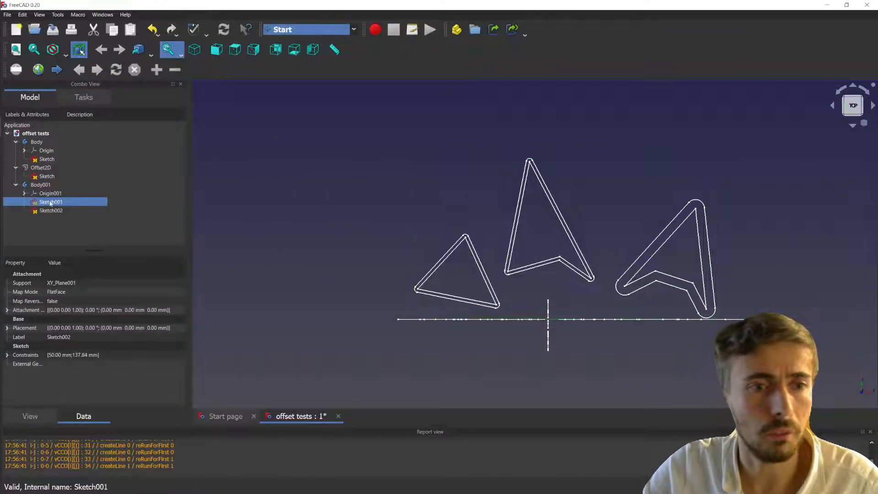
double_click(51, 201)
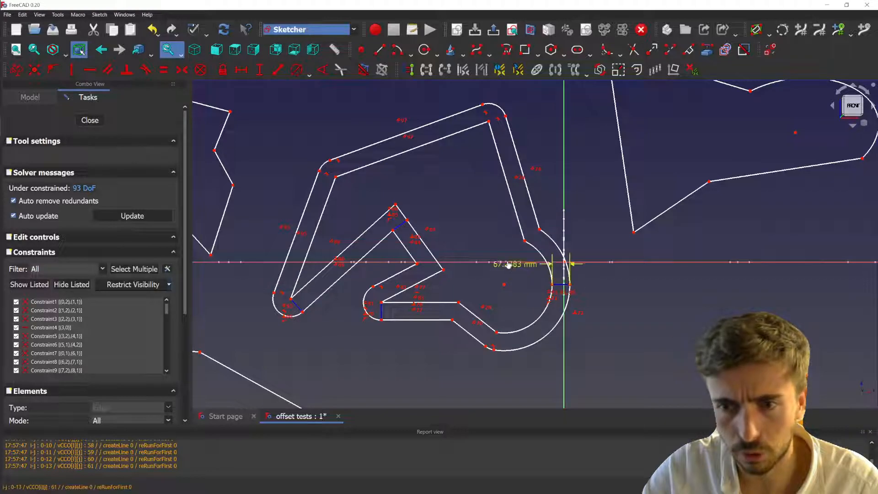
mouse_move(493, 272)
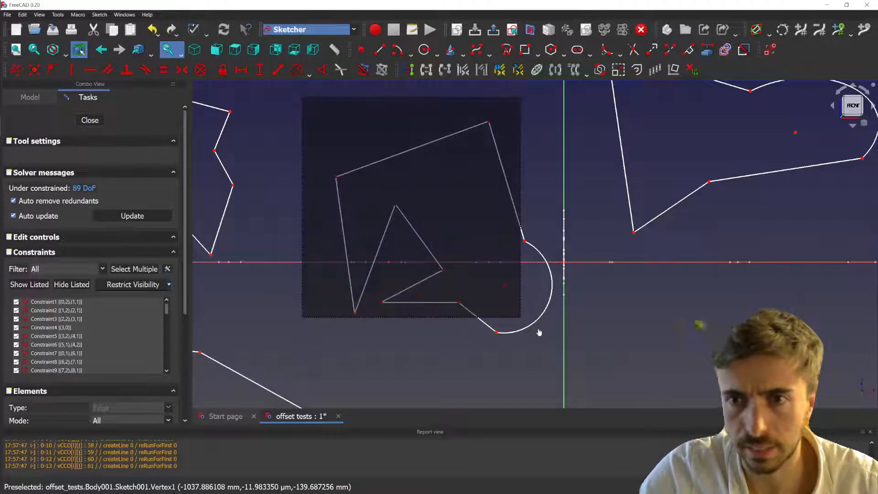
click(637, 69)
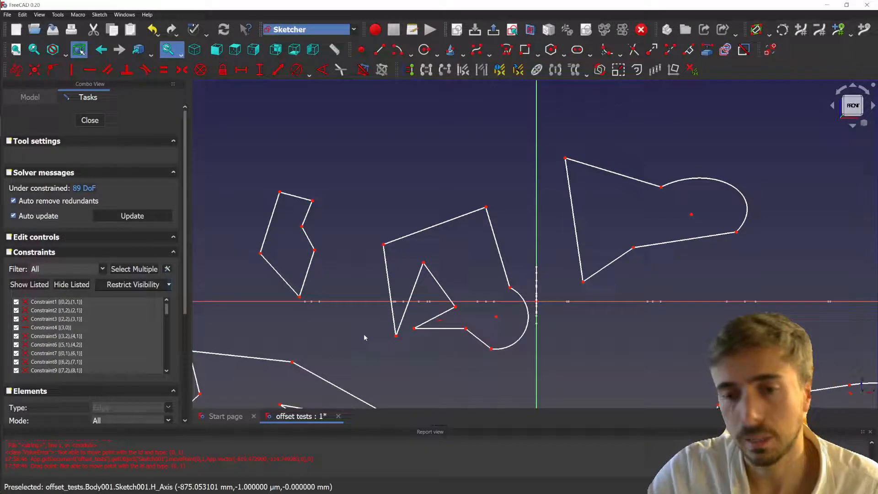
mouse_move(374, 295)
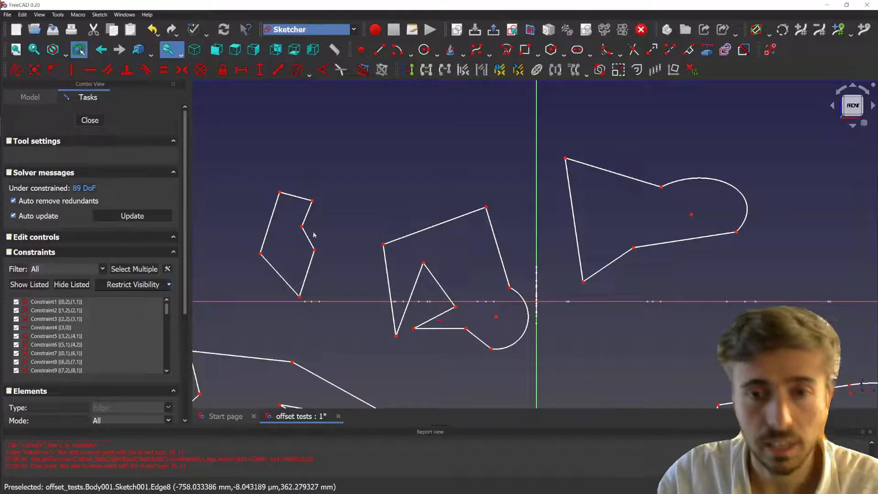
click(10, 9)
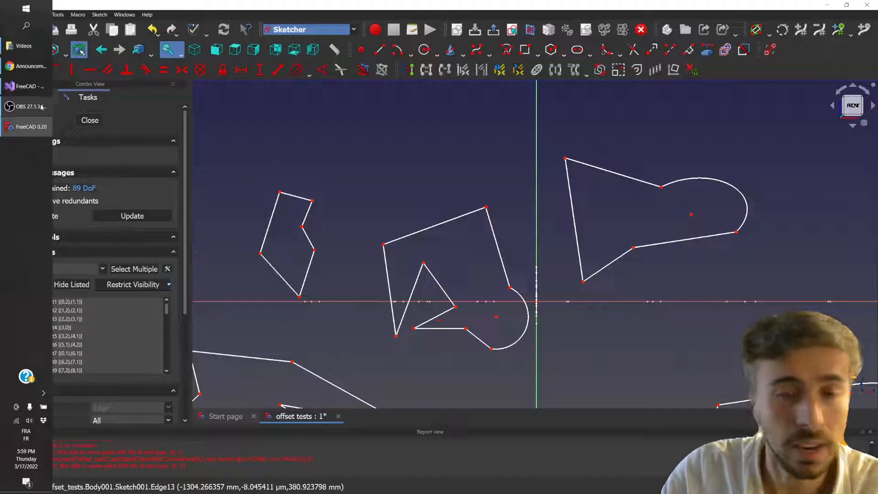